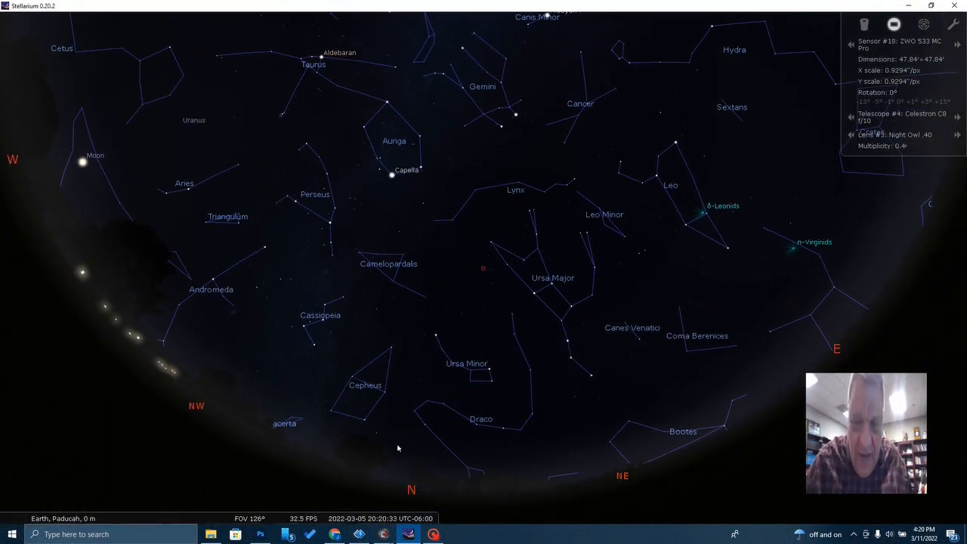
pyautogui.moveTo(768, 481)
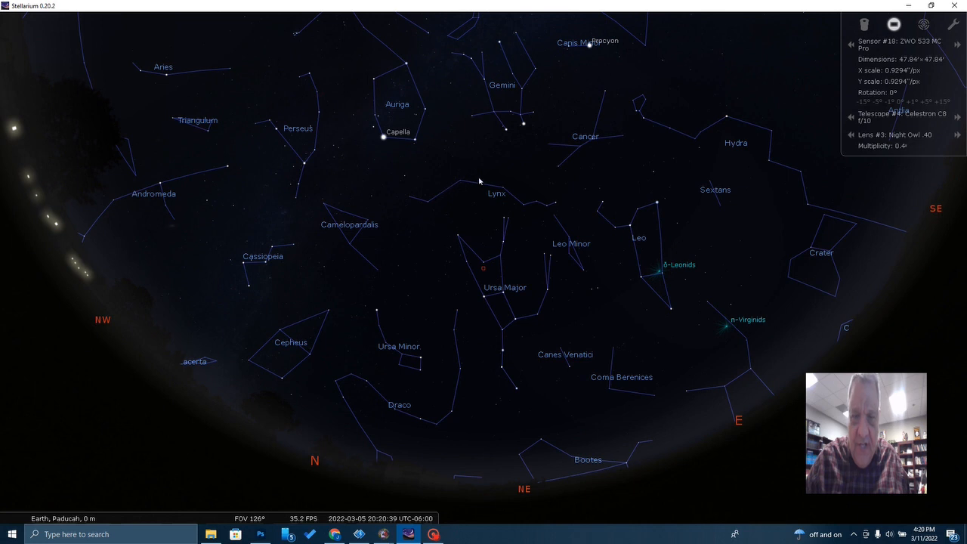
pyautogui.moveTo(486, 190)
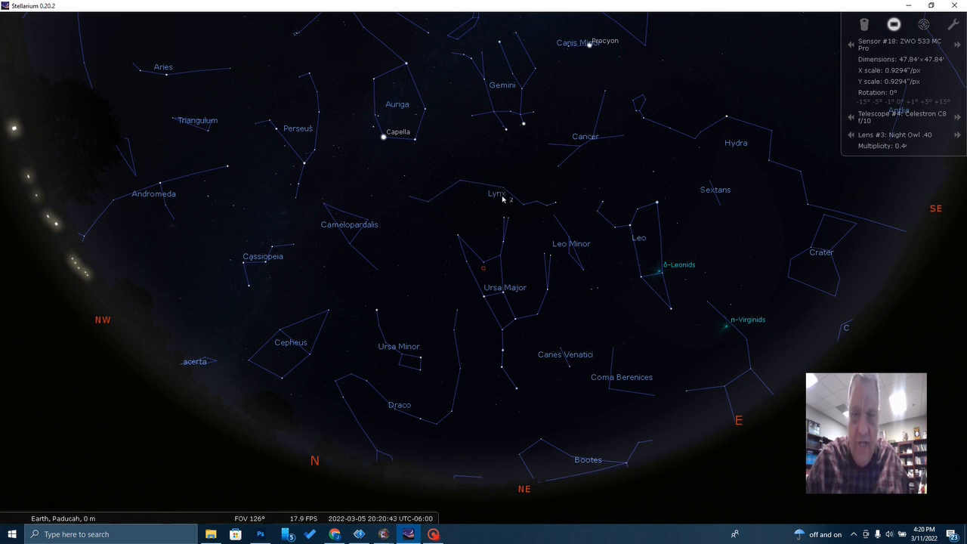
pyautogui.moveTo(421, 203)
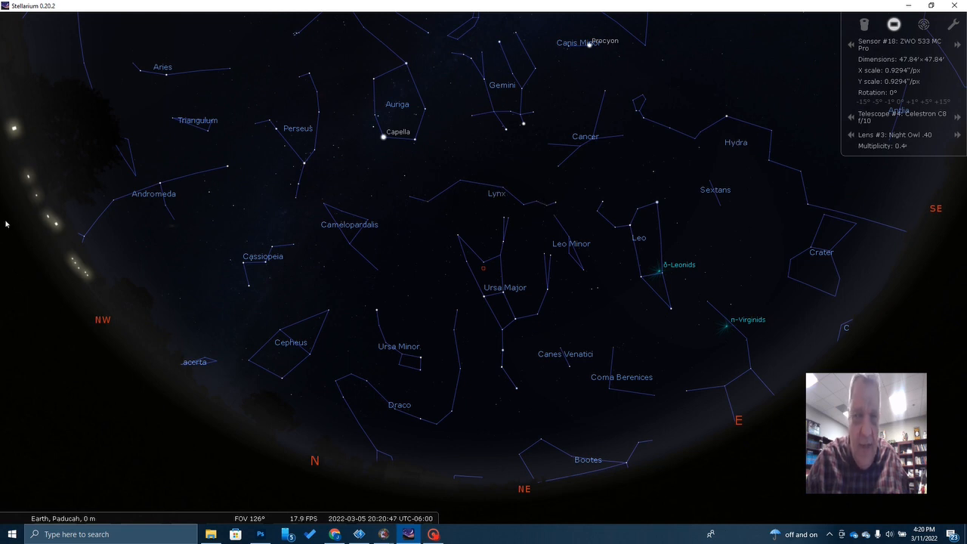
pyautogui.moveTo(17, 312)
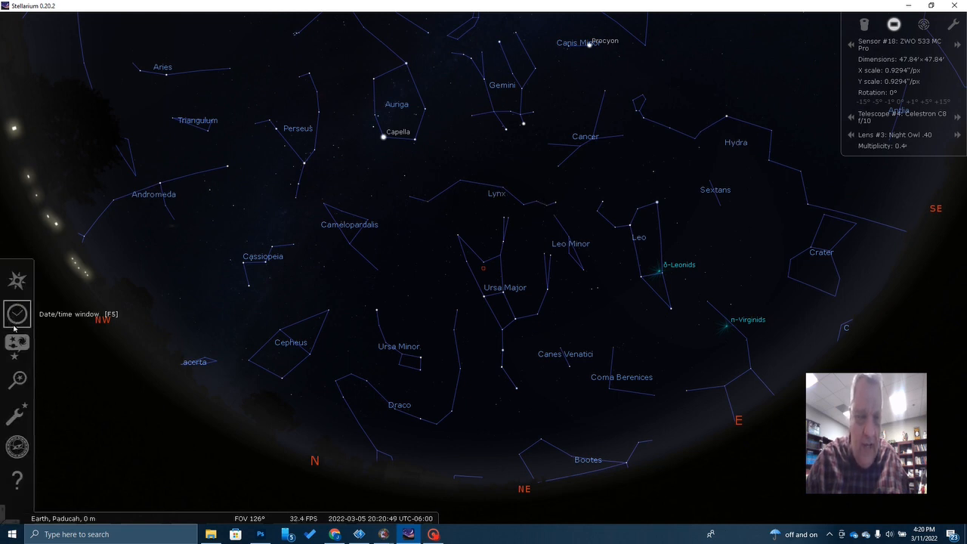
# Search for 'Jones Emberson 1' in the Object field of the search window.
pyautogui.click(16, 377)
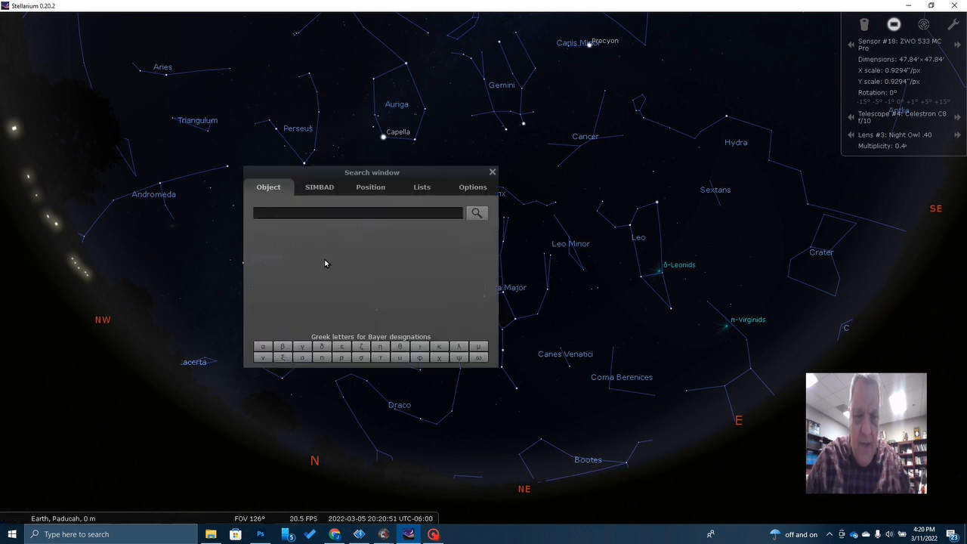
pyautogui.write('Jones Emberson')
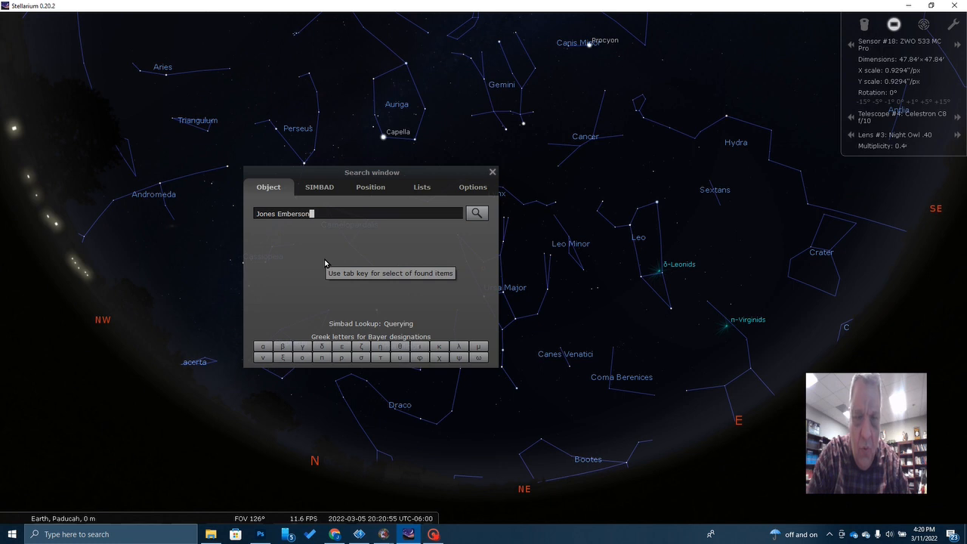
pyautogui.write('1')
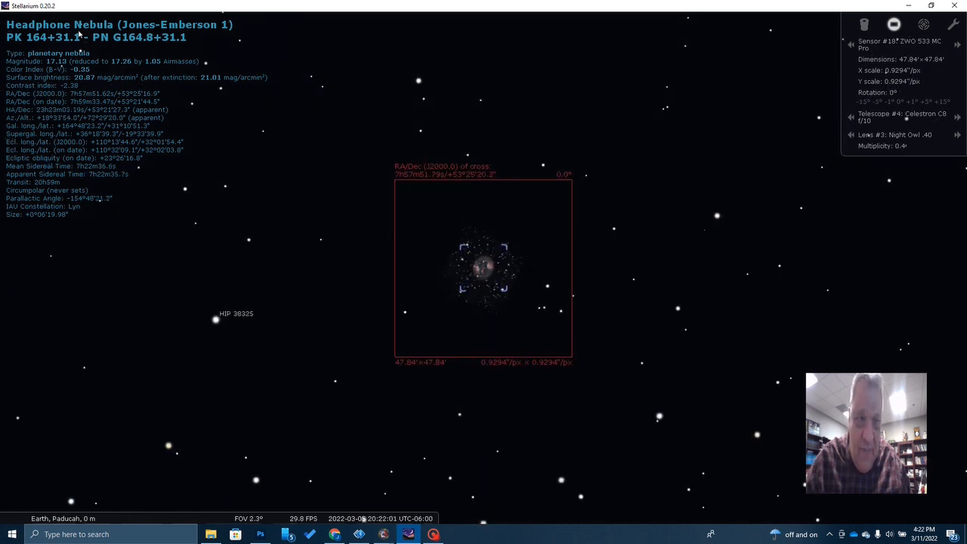
pyautogui.moveTo(487, 189)
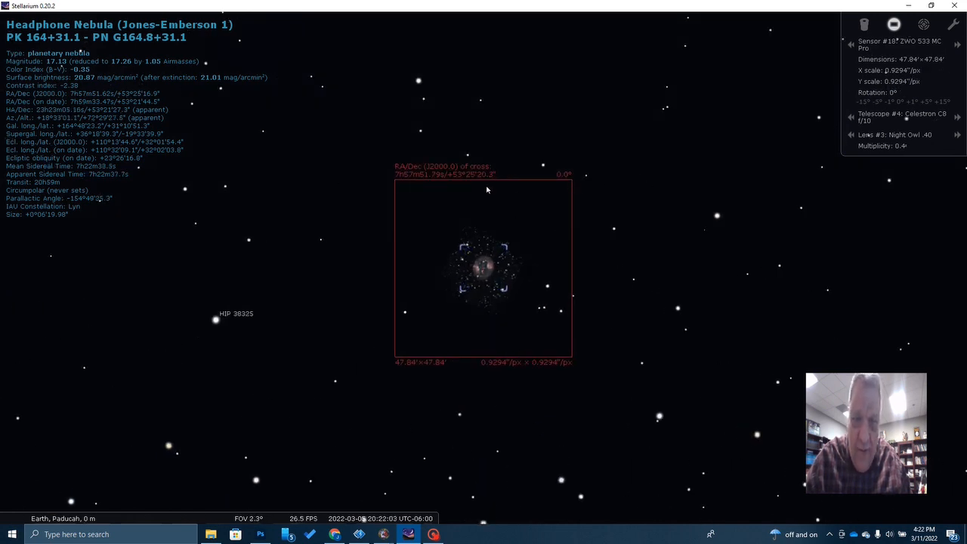
pyautogui.moveTo(522, 181)
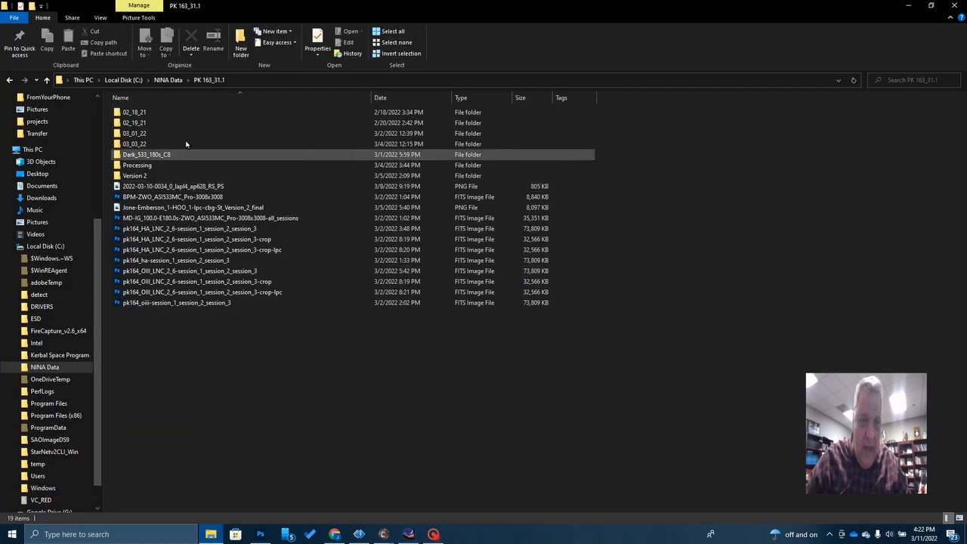
# Browse the session folders in PK 163_31.1 and enter the 03_01_22 session folder.
pyautogui.click(135, 122)
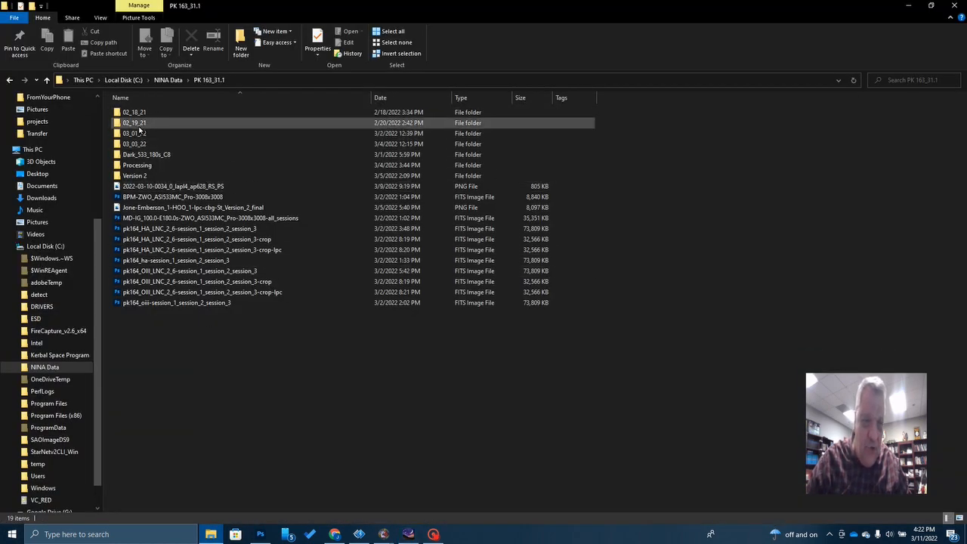
pyautogui.click(134, 112)
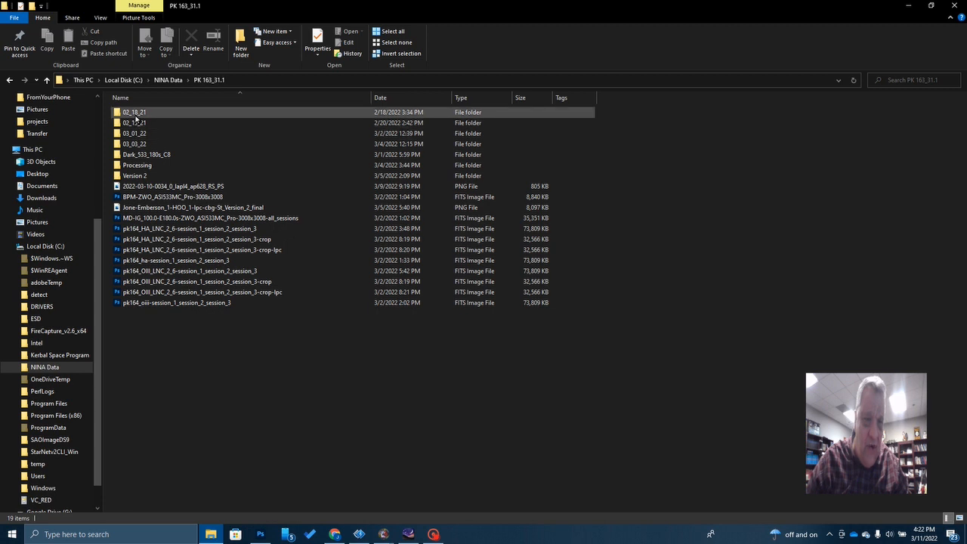
pyautogui.doubleClick(135, 133)
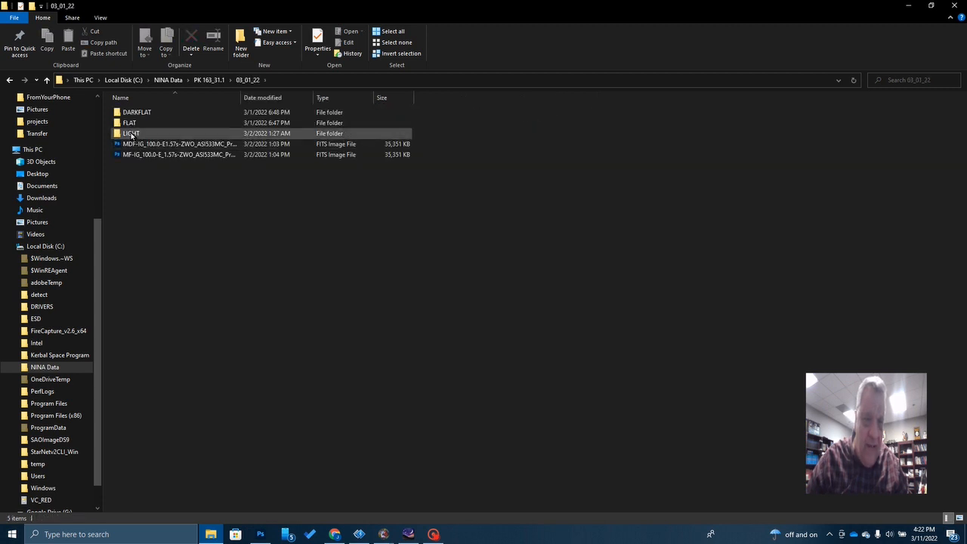
pyautogui.moveTo(130, 122)
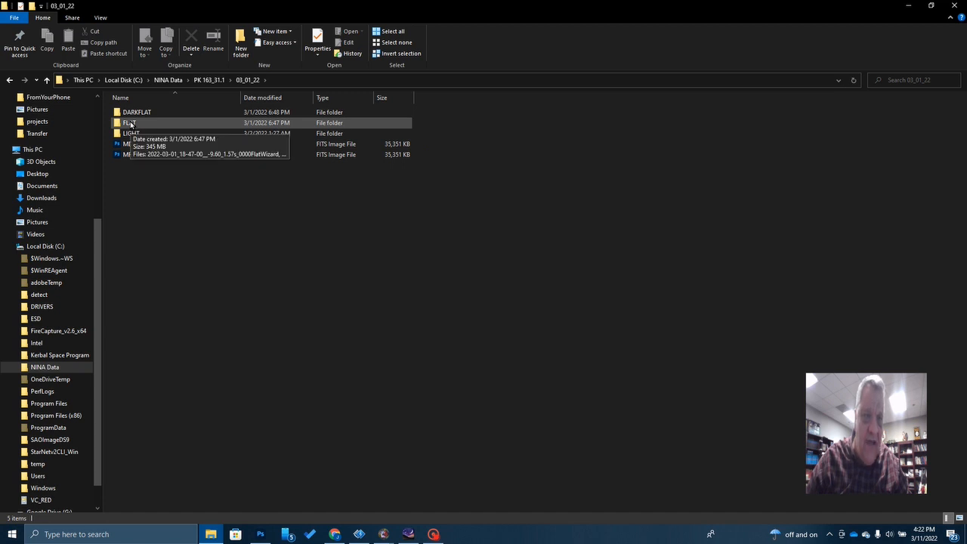
pyautogui.moveTo(128, 144)
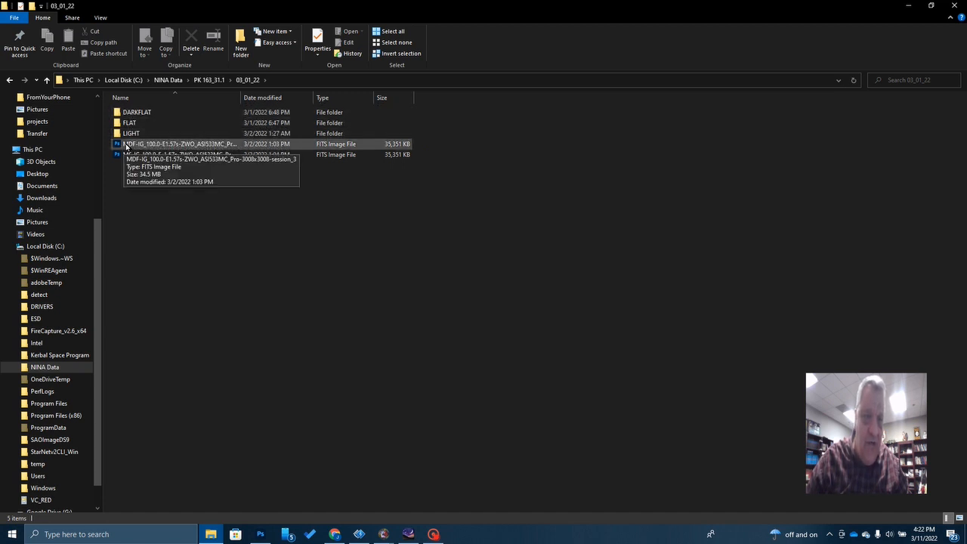
# Review the master calibration FITS files and DARKFLAT folder, then return to the NINA Data folder.
pyautogui.click(181, 154)
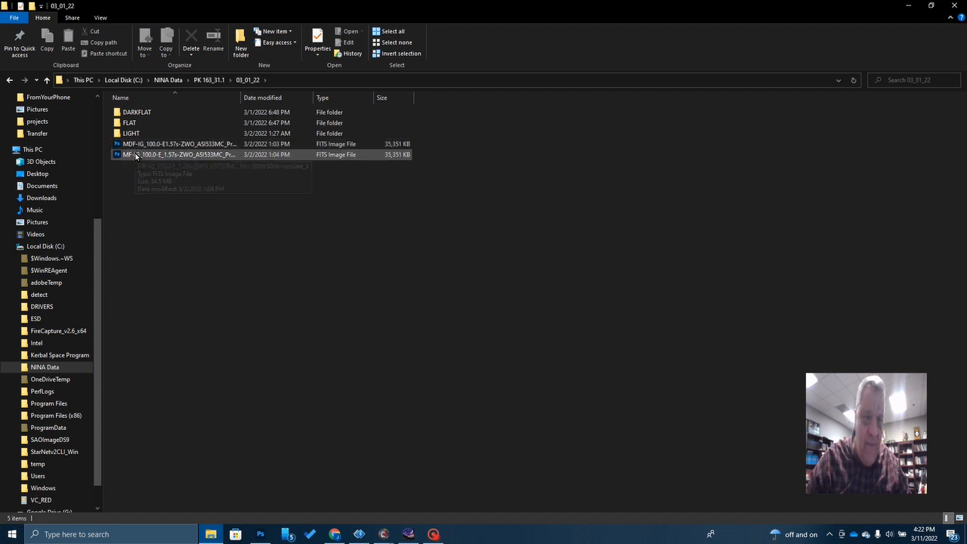
pyautogui.click(135, 112)
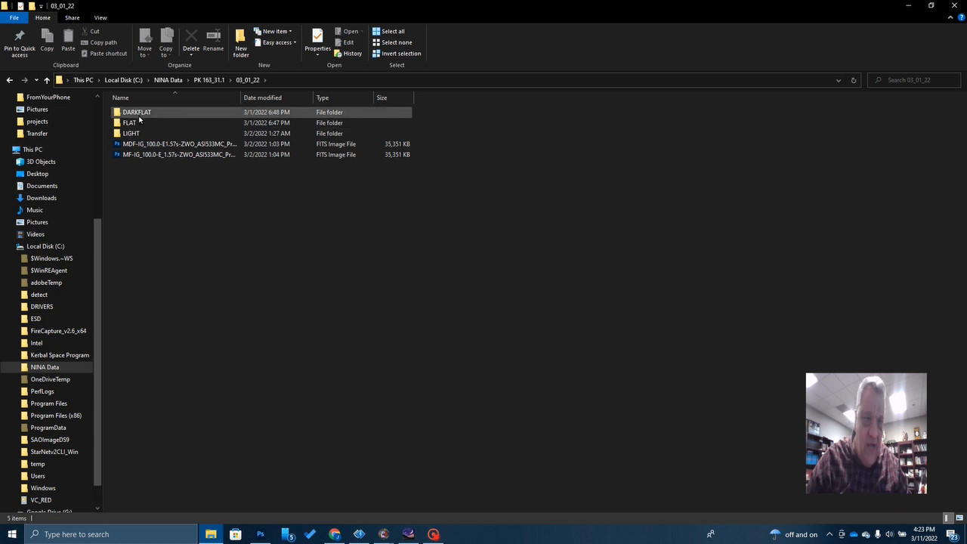
pyautogui.click(179, 143)
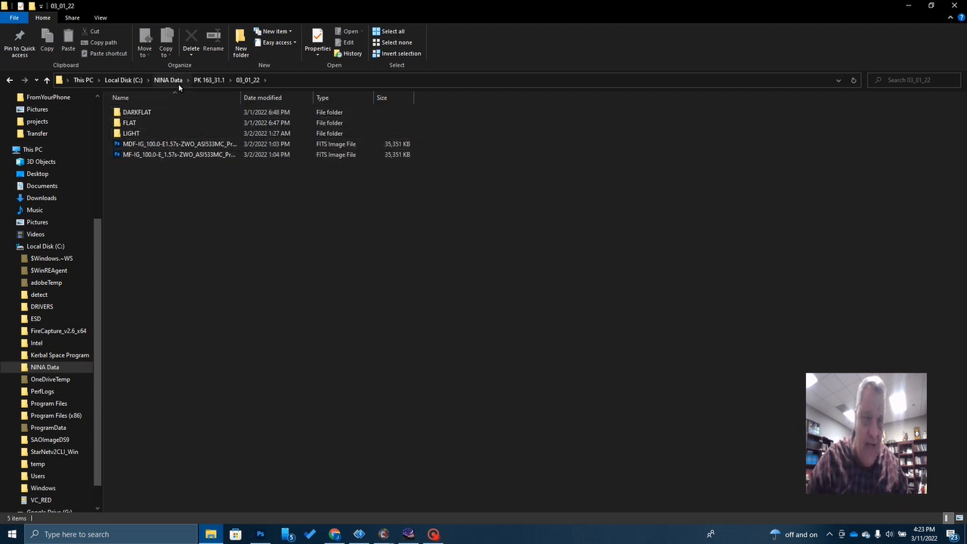
pyautogui.click(208, 79)
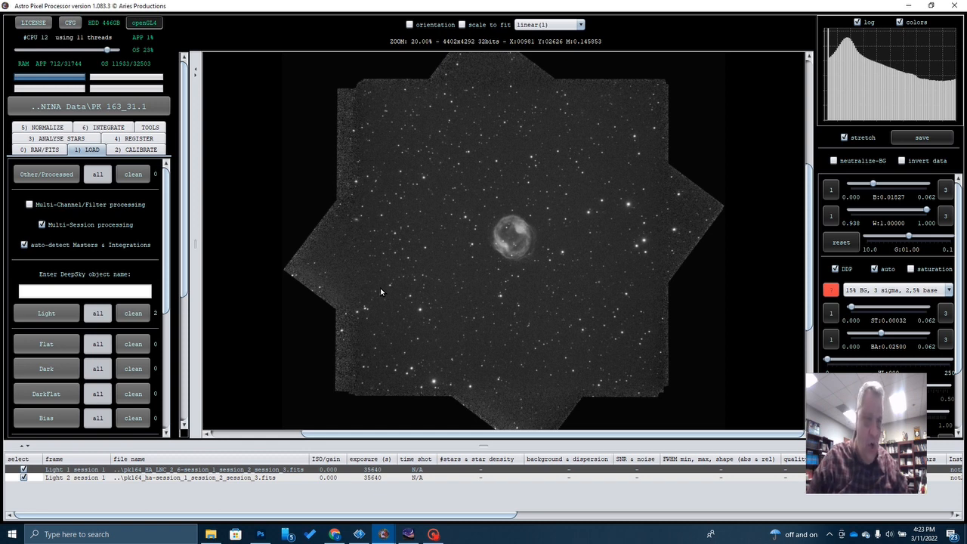
pyautogui.moveTo(370, 108)
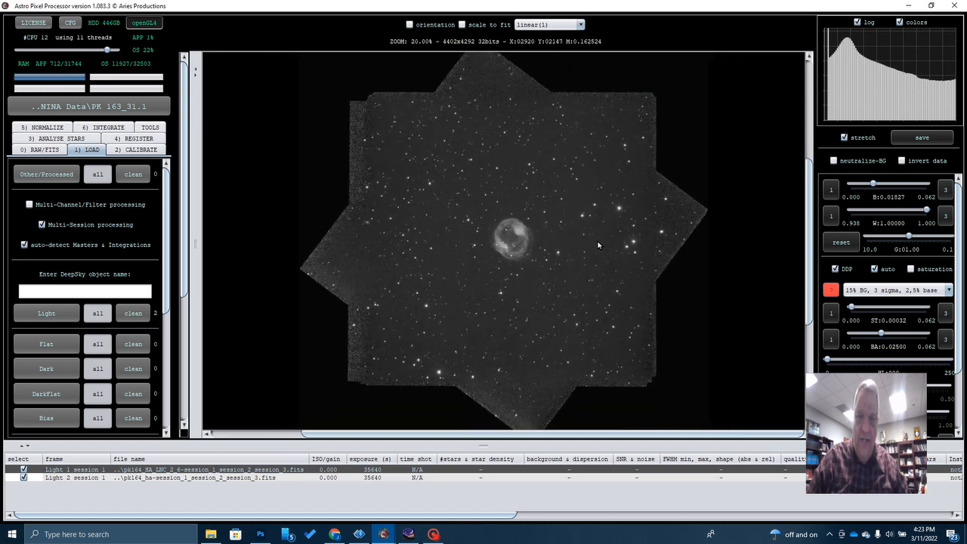
# Zoom the stacked nebula viewer and show the batch processing tools list.
pyautogui.scroll(-3)
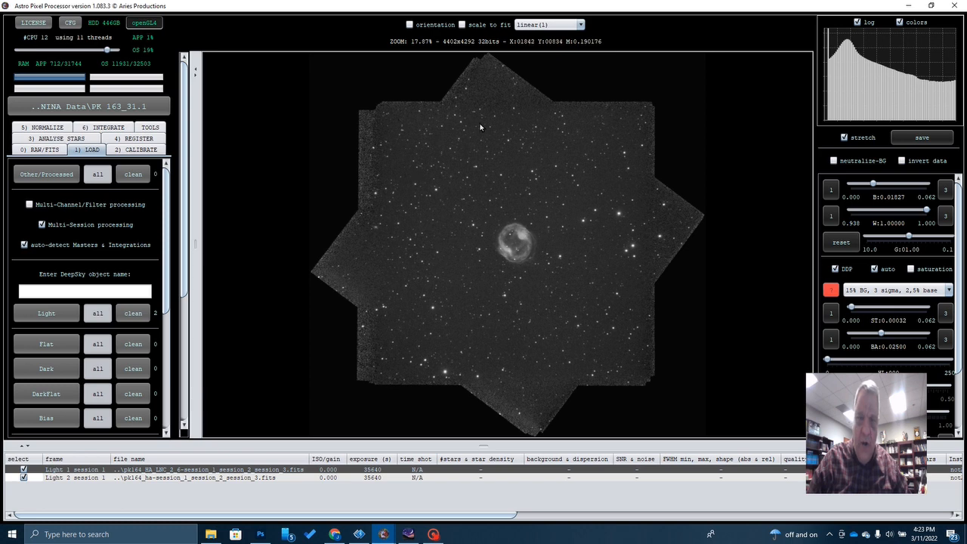
pyautogui.moveTo(421, 299)
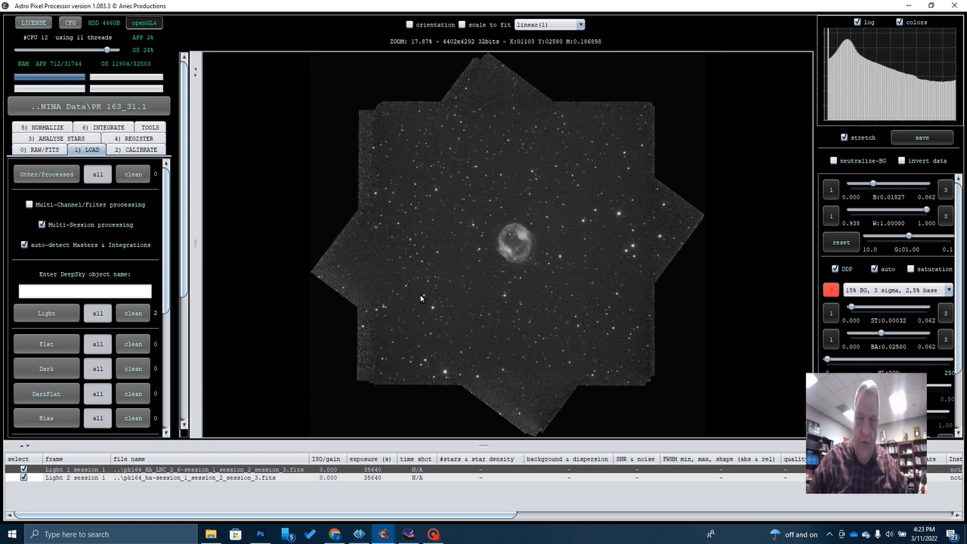
pyautogui.moveTo(533, 163)
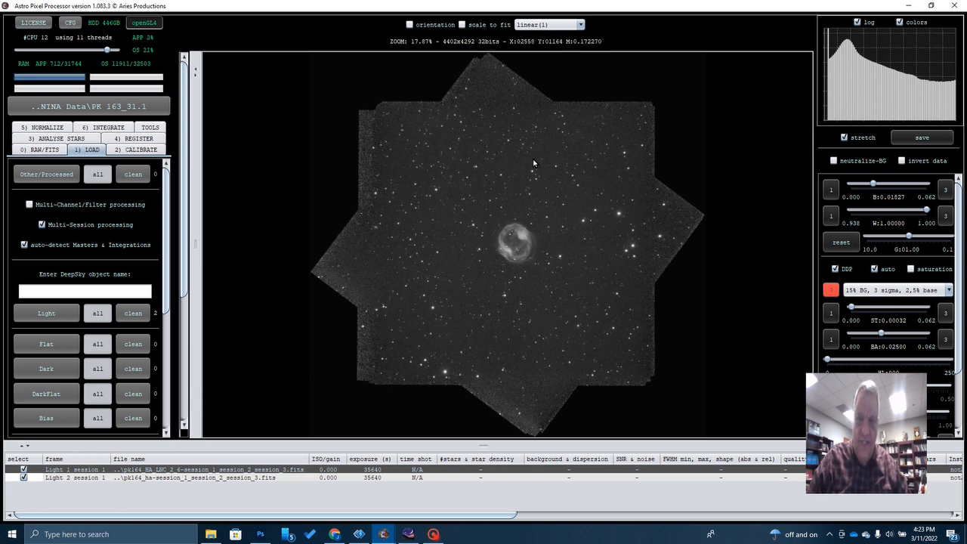
pyautogui.moveTo(489, 255)
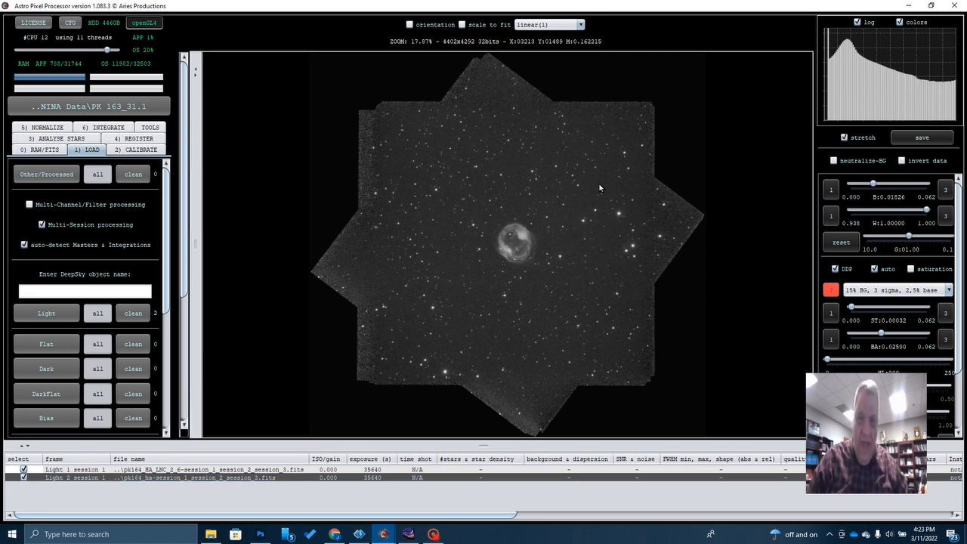
pyautogui.moveTo(426, 156)
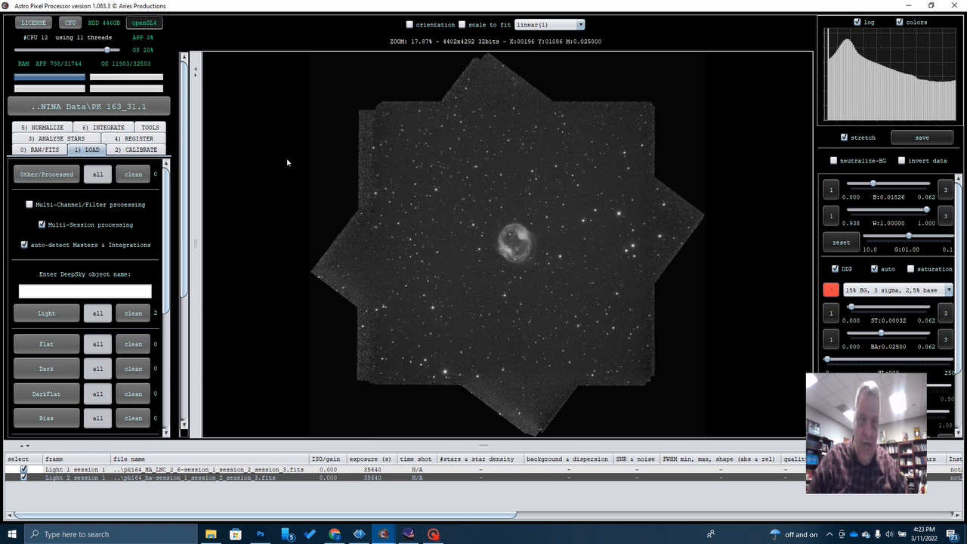
pyautogui.click(151, 150)
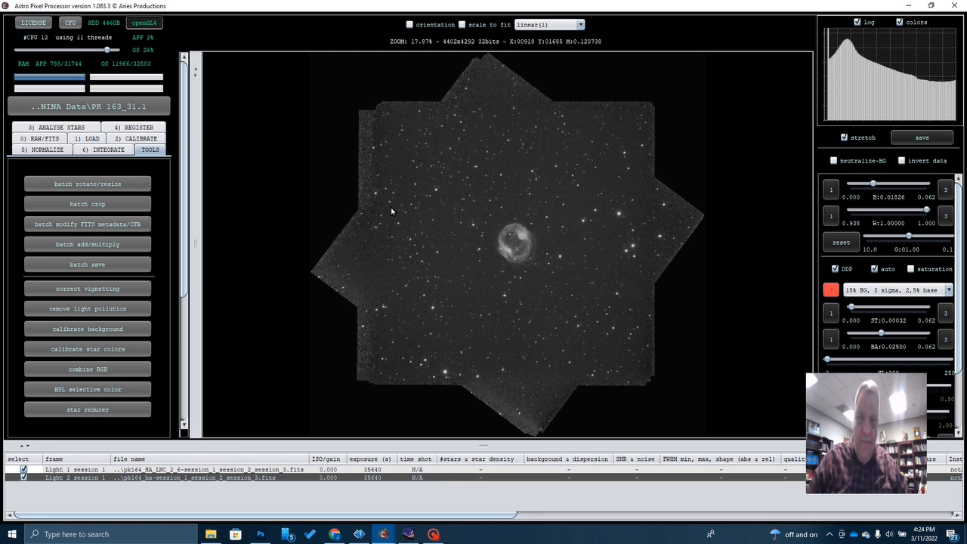
pyautogui.moveTo(420, 232)
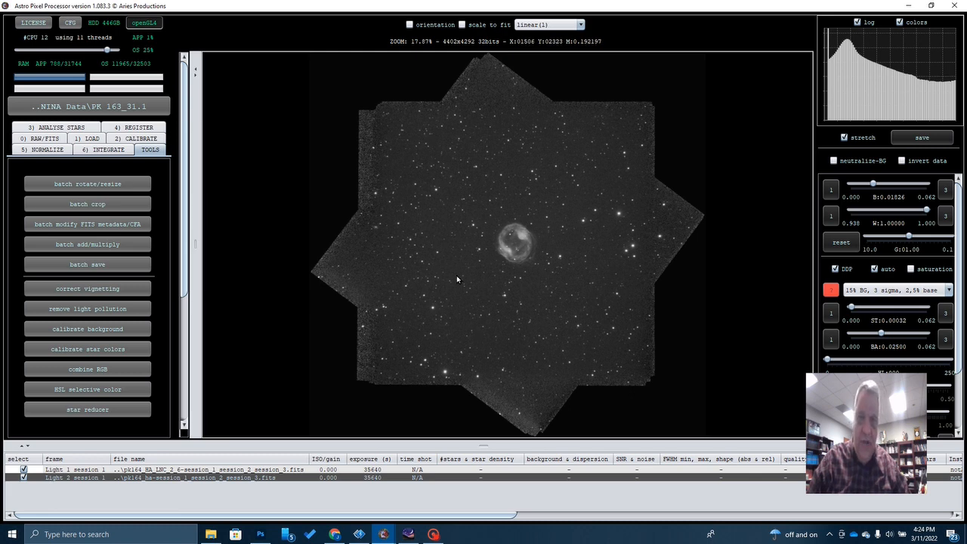
pyautogui.moveTo(566, 269)
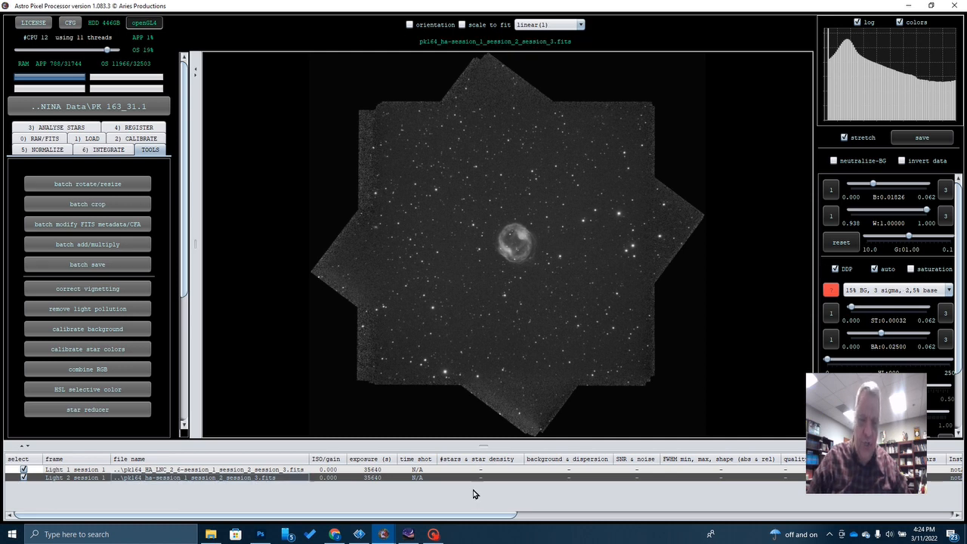
pyautogui.click(260, 535)
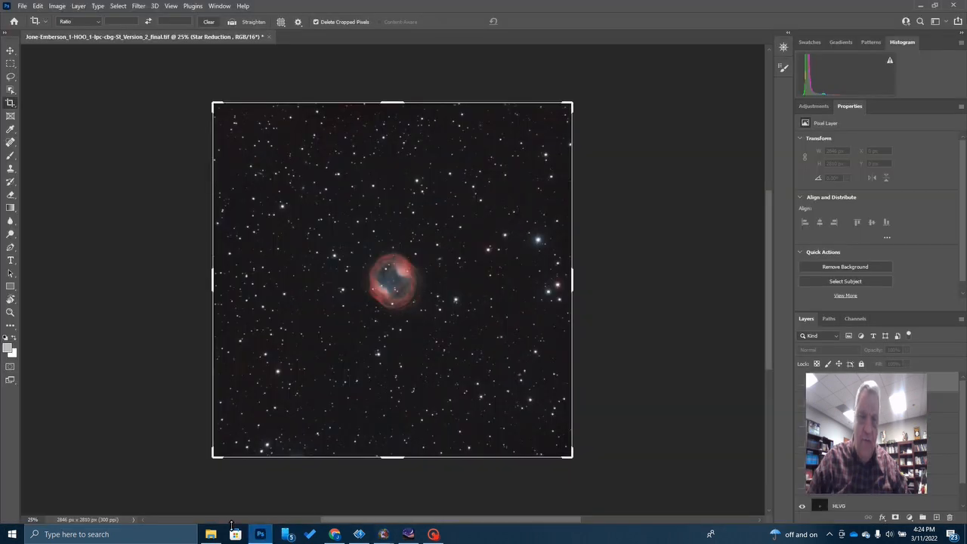
pyautogui.moveTo(279, 236)
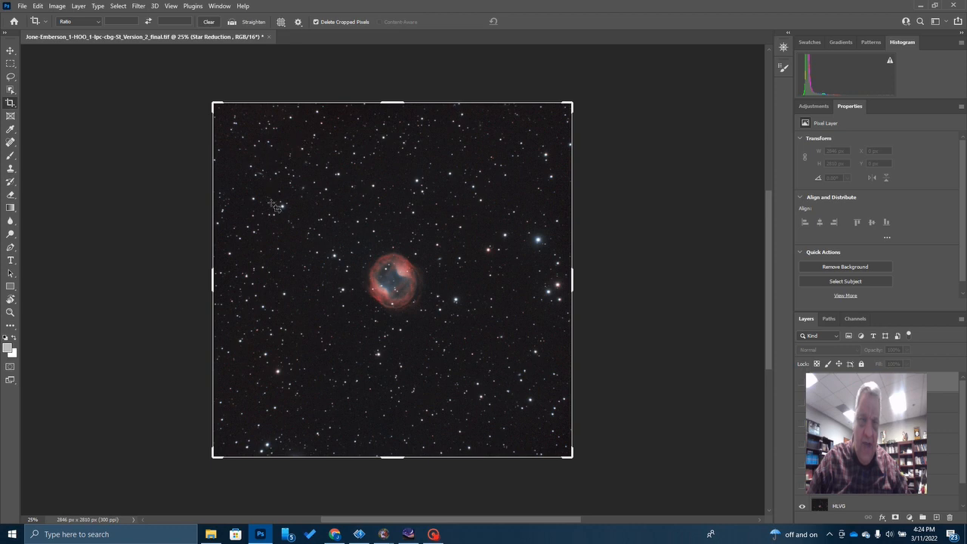
pyautogui.moveTo(378, 326)
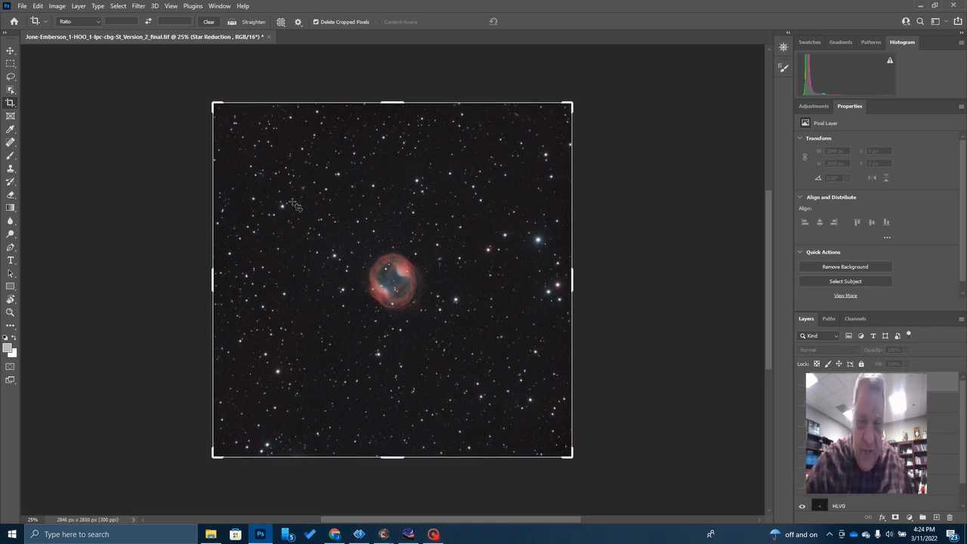
pyautogui.moveTo(338, 143)
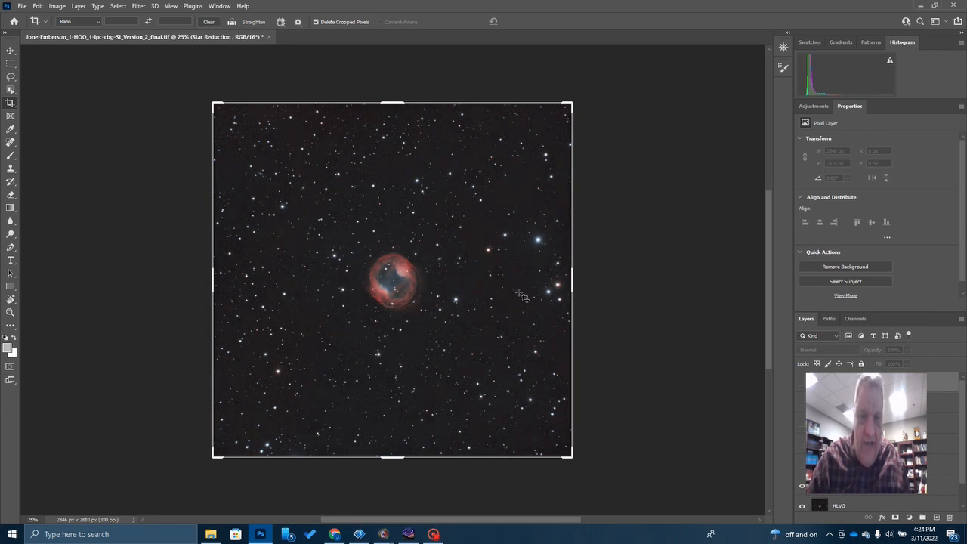
pyautogui.moveTo(521, 266)
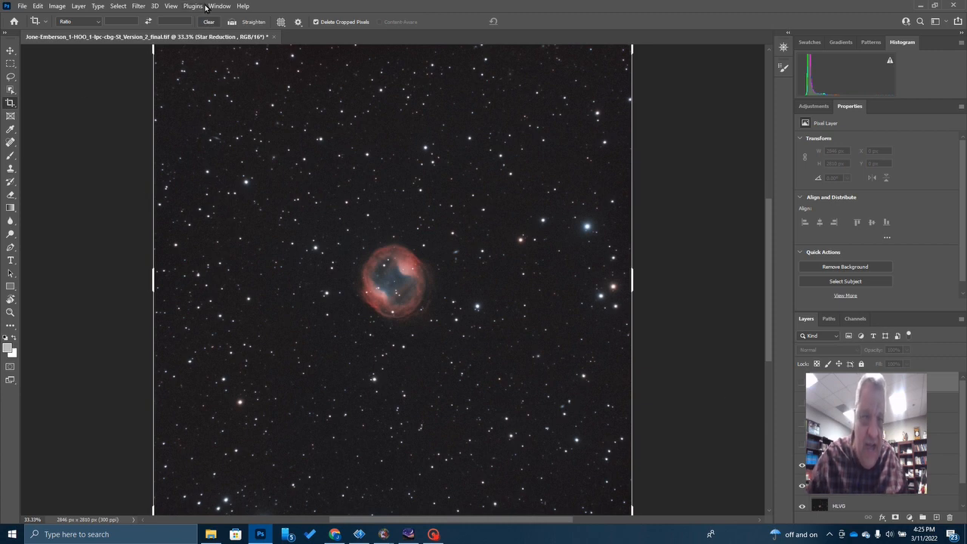
pyautogui.click(219, 6)
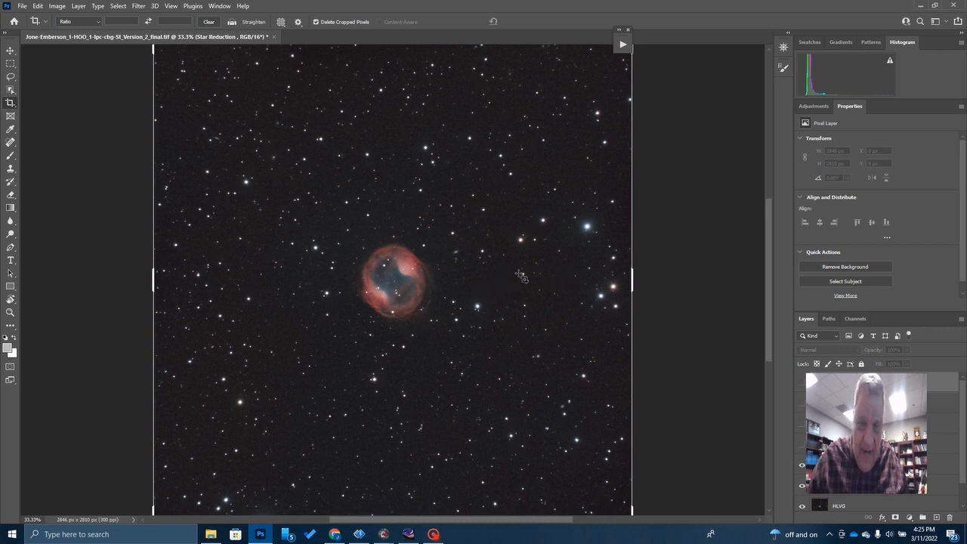
pyautogui.moveTo(438, 329)
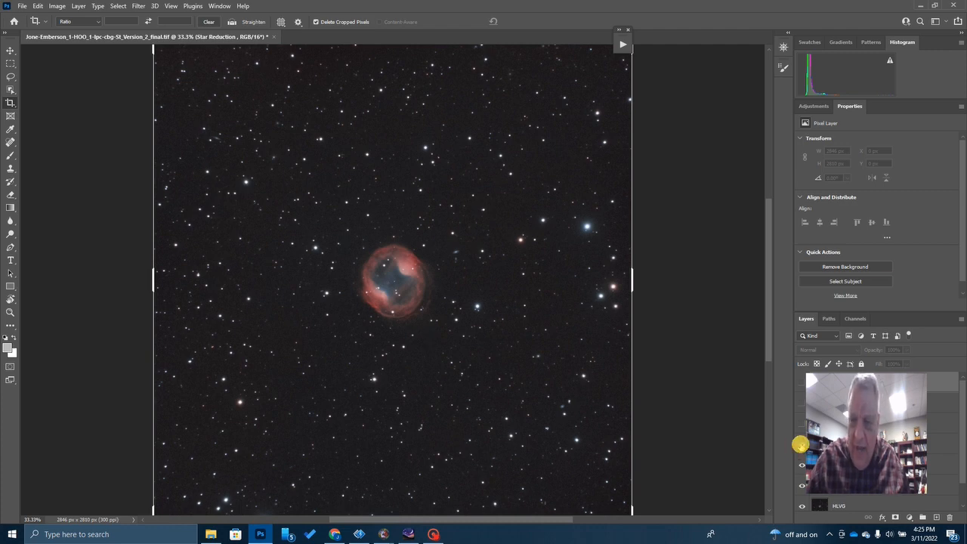
pyautogui.moveTo(344, 158)
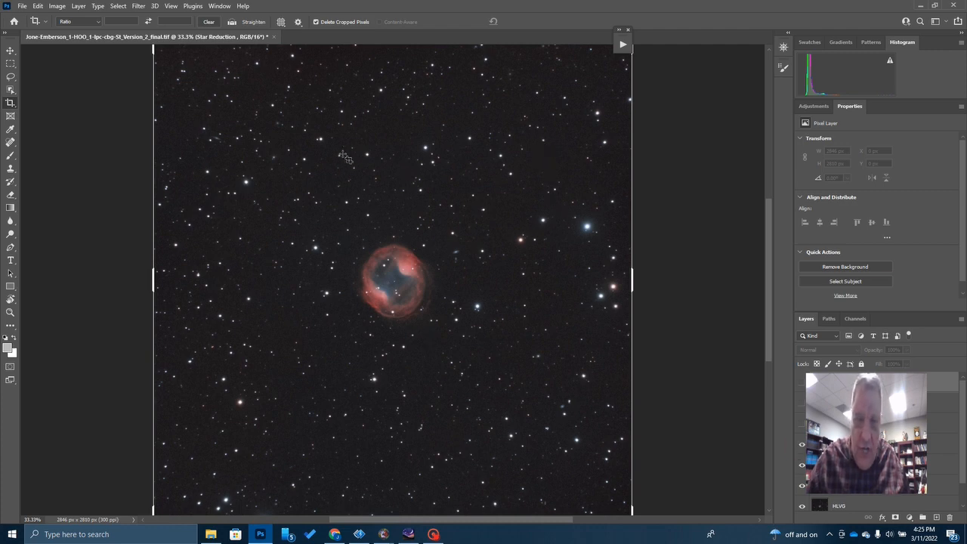
pyautogui.moveTo(468, 124)
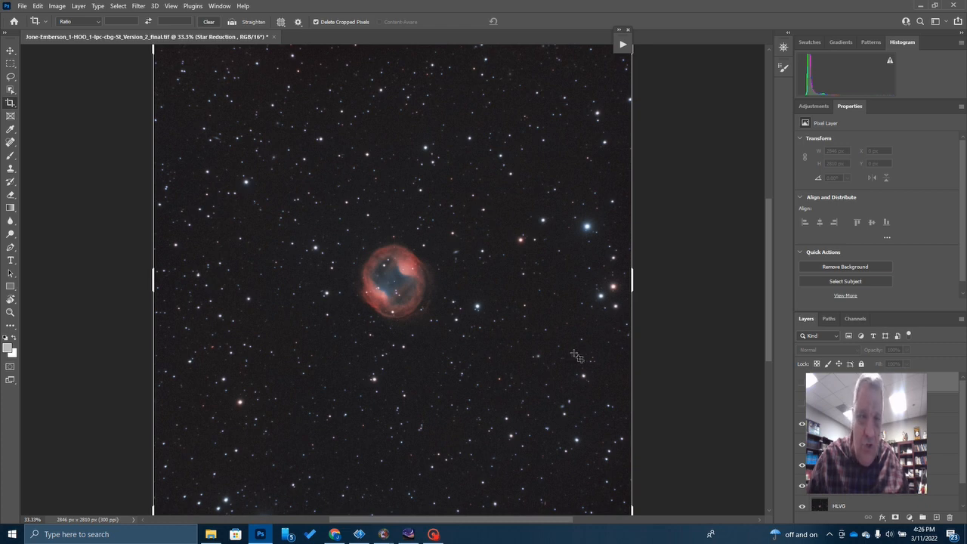
pyautogui.click(193, 6)
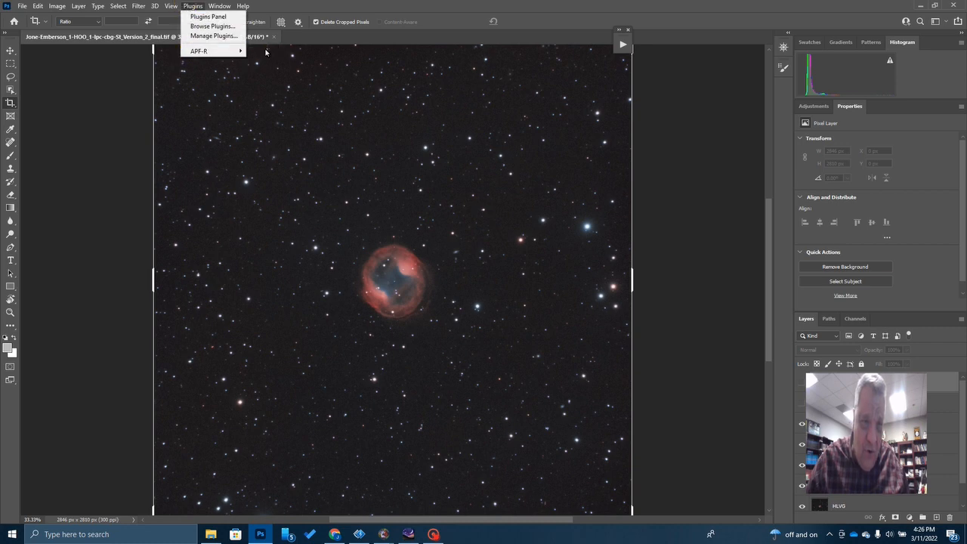
pyautogui.click(198, 51)
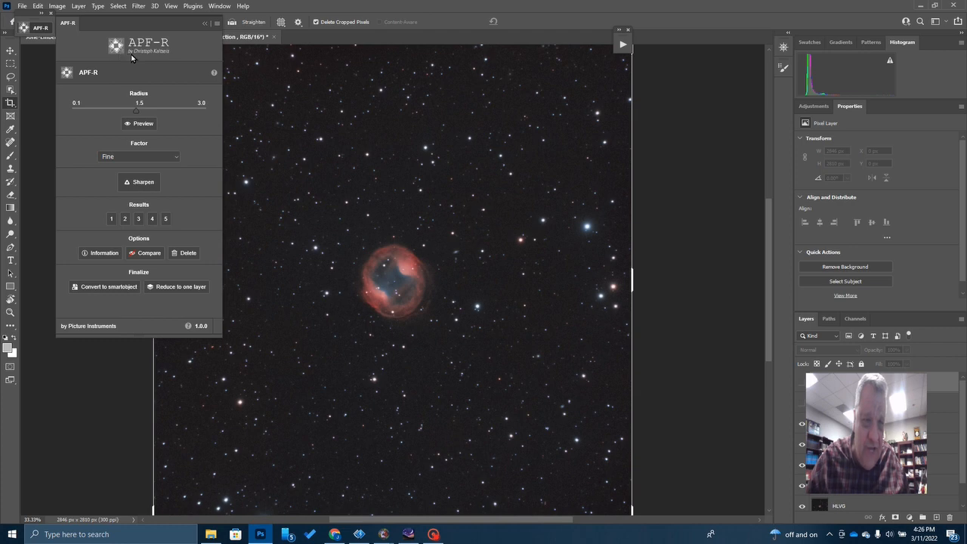
pyautogui.moveTo(151, 60)
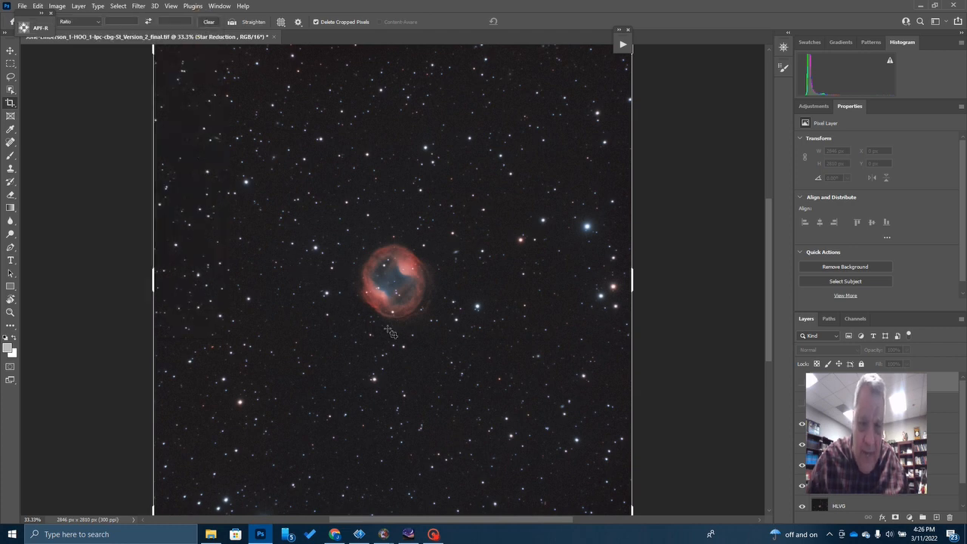
pyautogui.moveTo(391, 313)
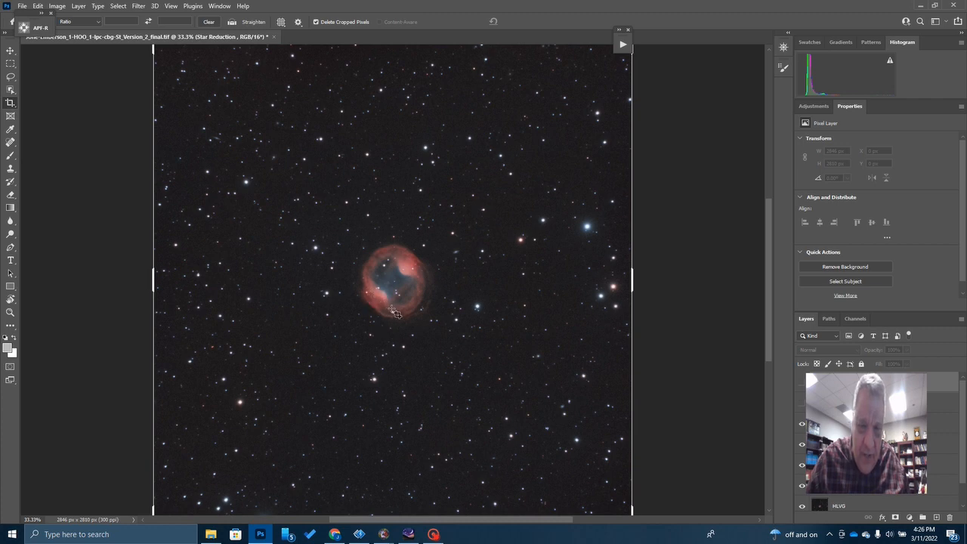
pyautogui.moveTo(380, 293)
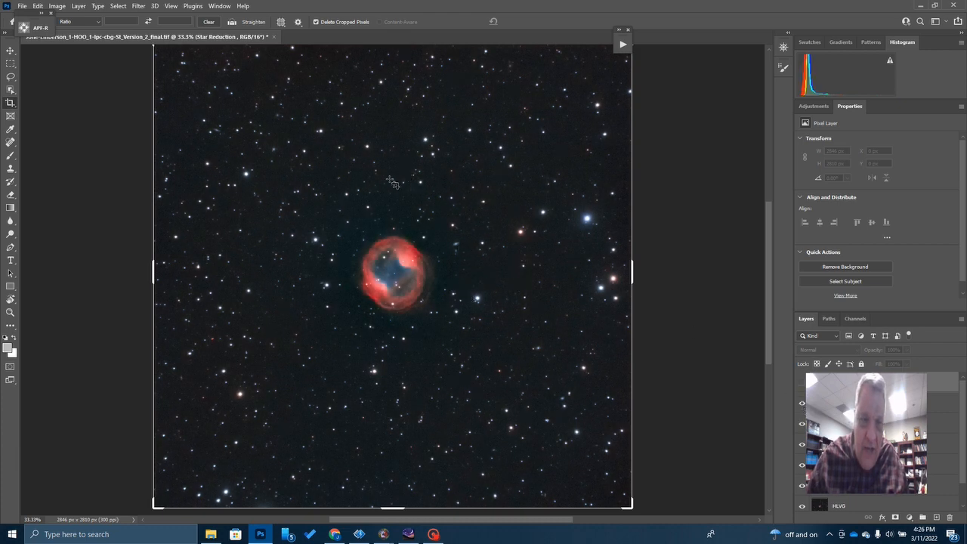
pyautogui.moveTo(385, 254)
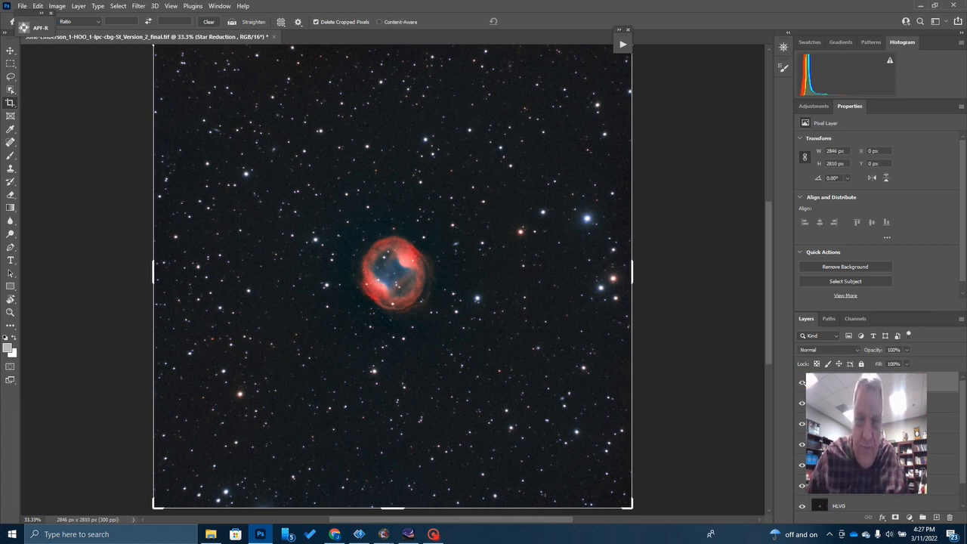
pyautogui.moveTo(354, 316)
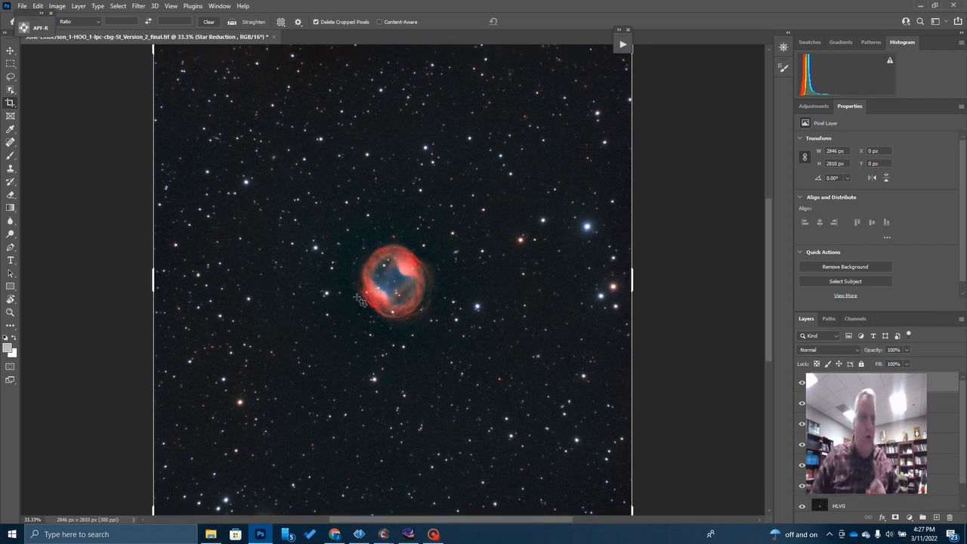
pyautogui.moveTo(398, 408)
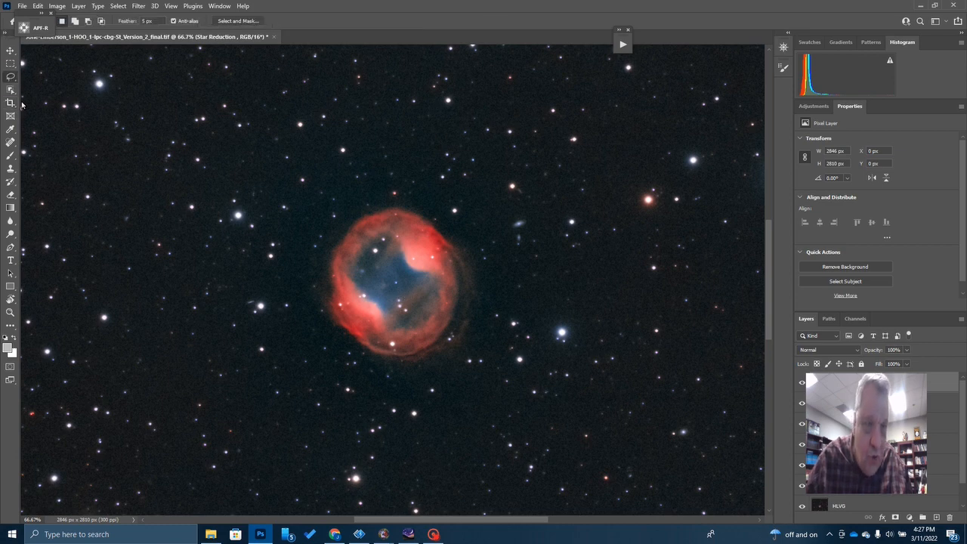
# Draw a lasso selection around the central white dwarf in the blue core.
pyautogui.click(393, 279)
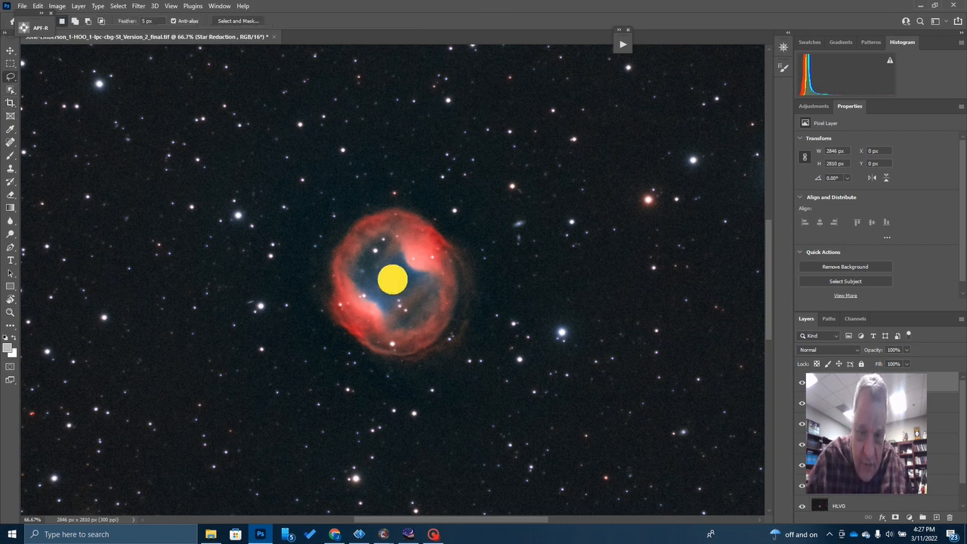
pyautogui.moveTo(393, 279); pyautogui.dragTo(402, 284)
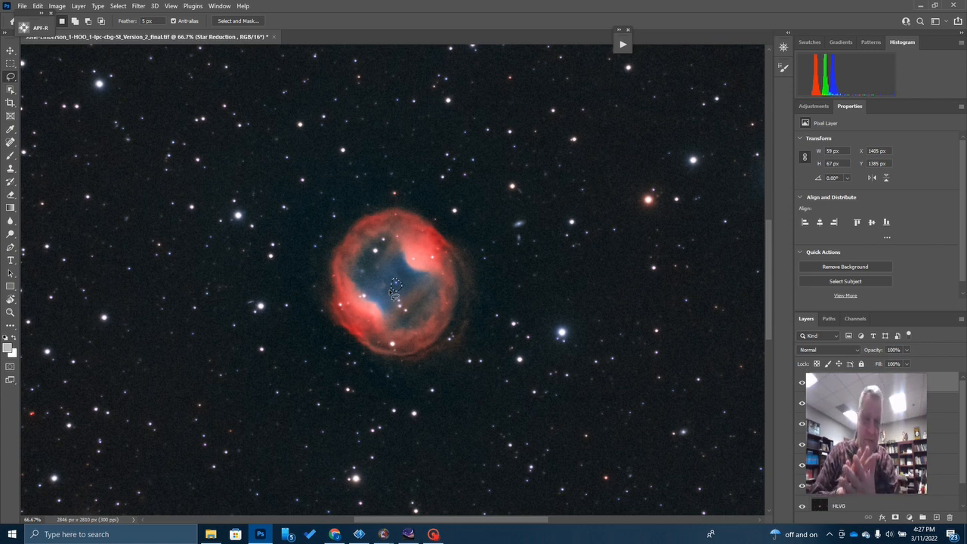
pyautogui.moveTo(389, 264)
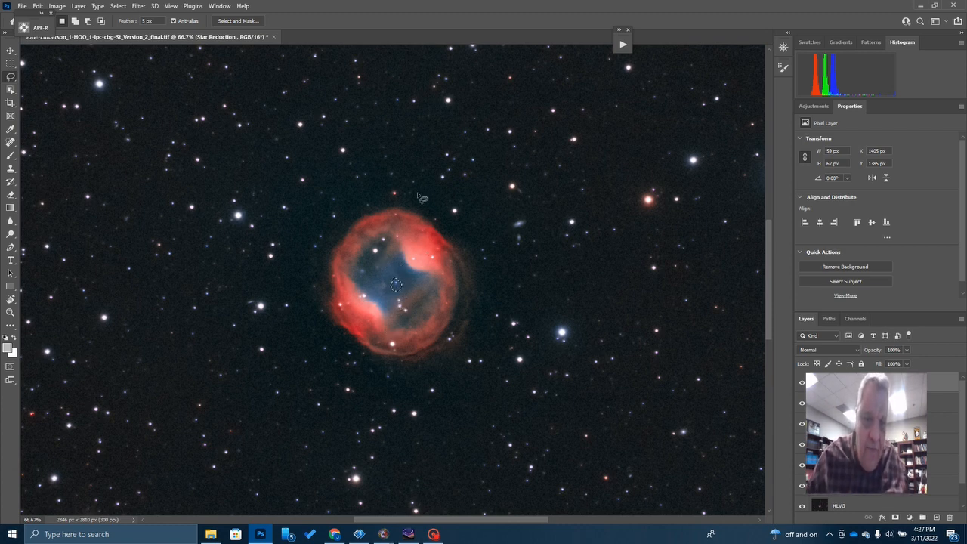
pyautogui.moveTo(441, 355)
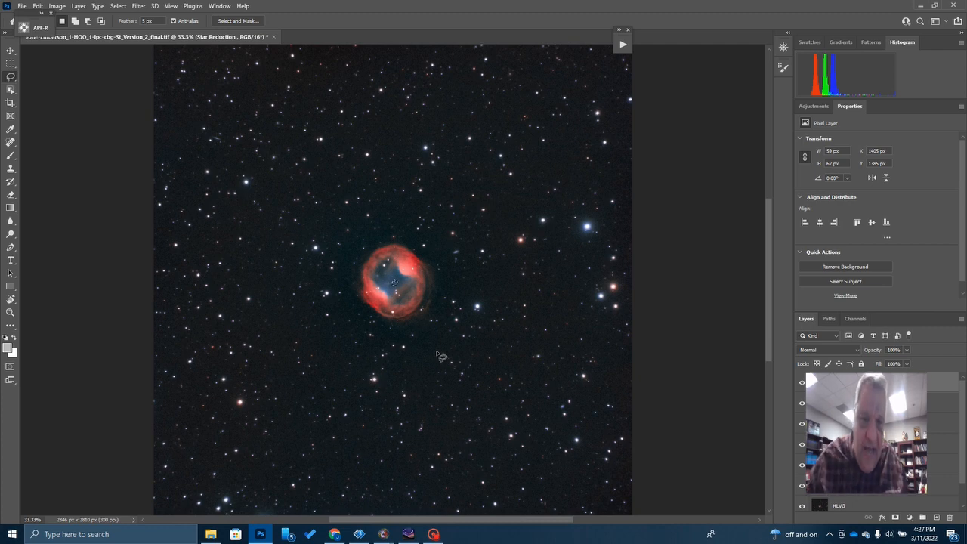
pyautogui.moveTo(363, 274)
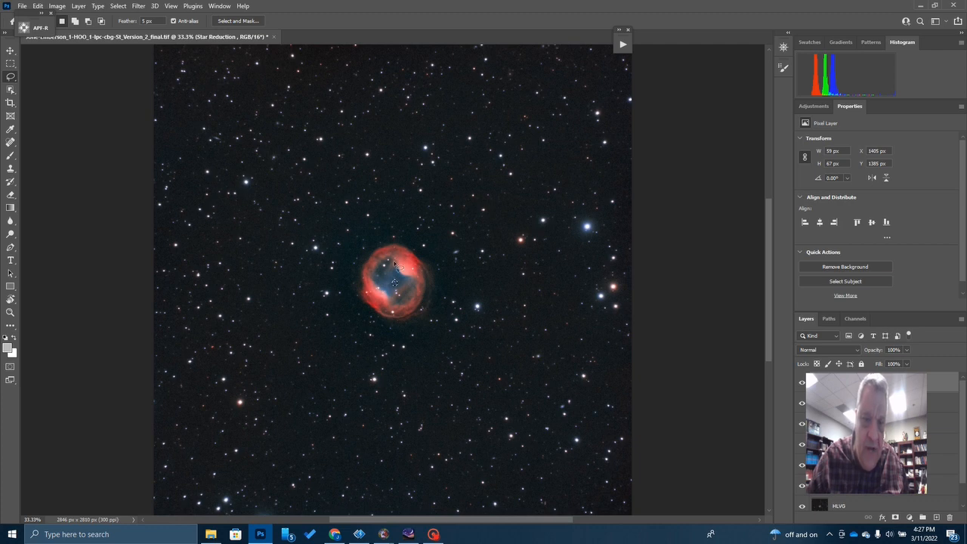
pyautogui.moveTo(408, 293)
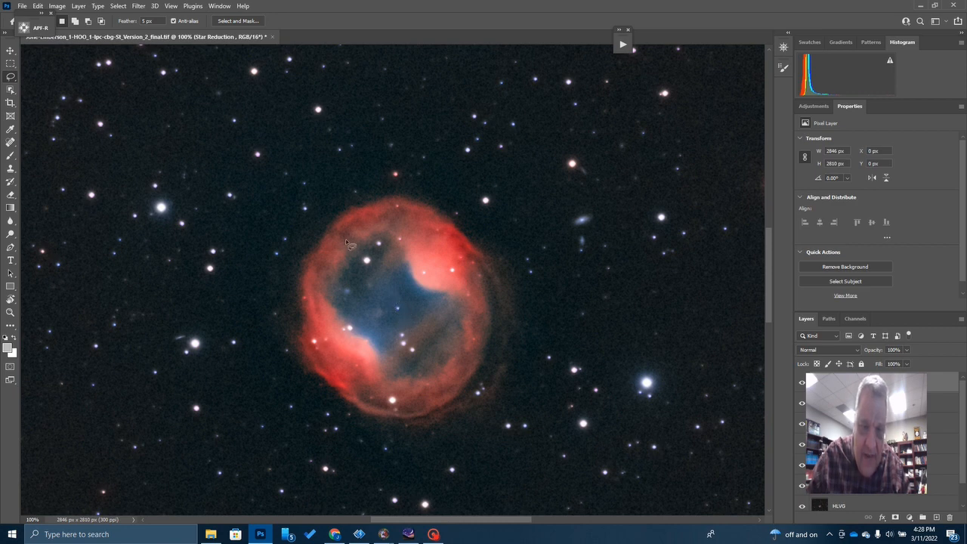
pyautogui.moveTo(393, 260)
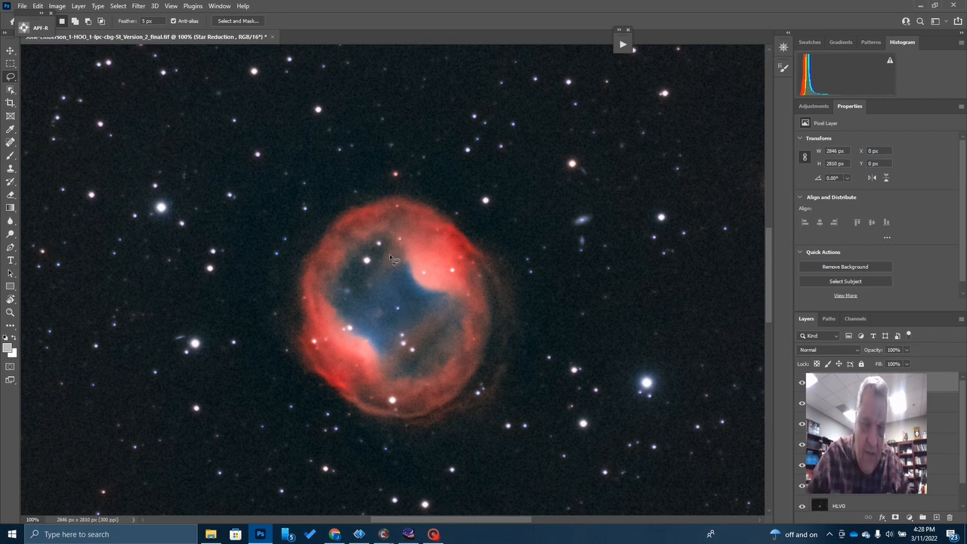
pyautogui.moveTo(345, 304)
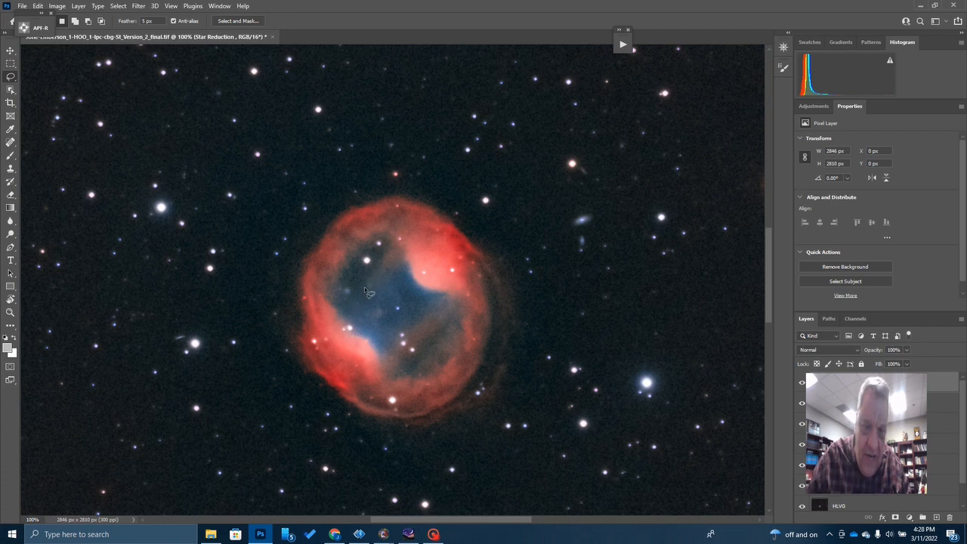
pyautogui.moveTo(370, 296)
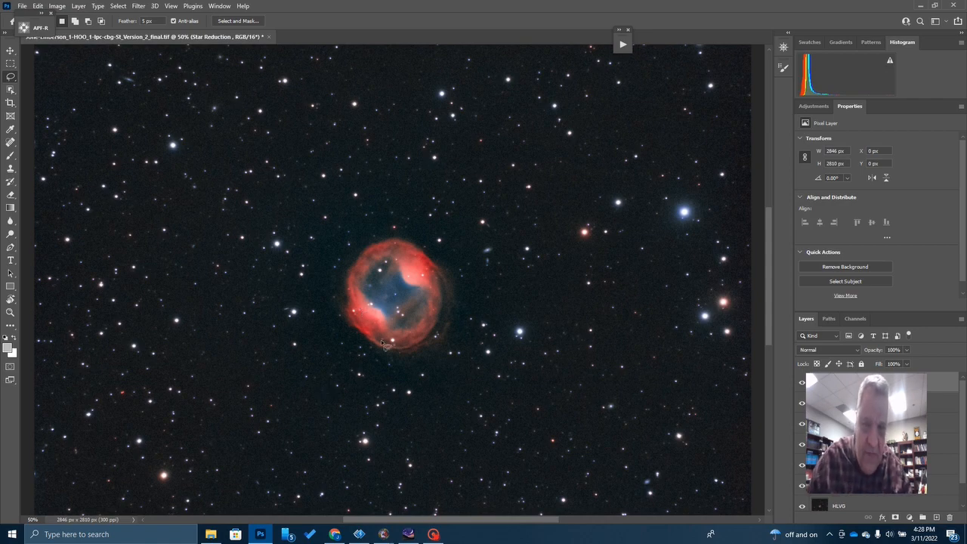
pyautogui.moveTo(393, 391)
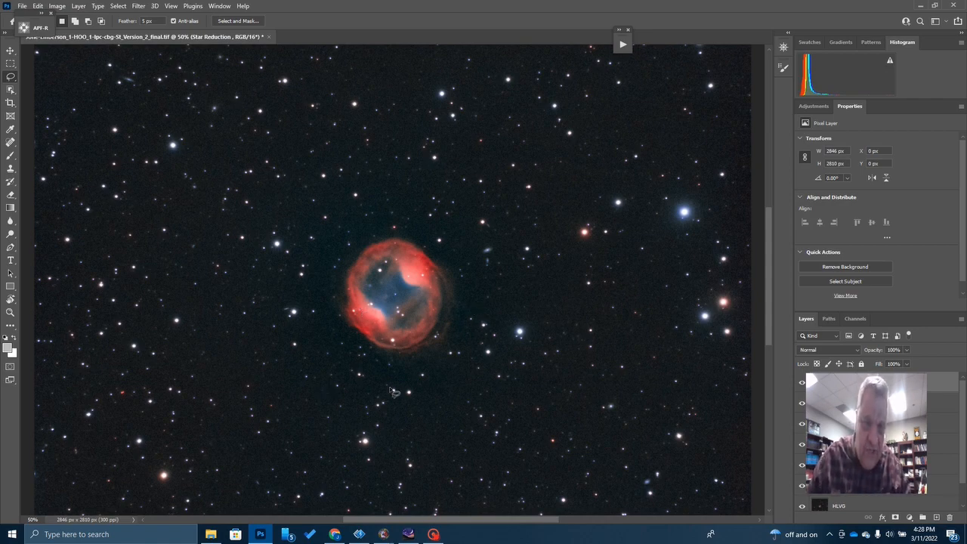
pyautogui.moveTo(332, 296)
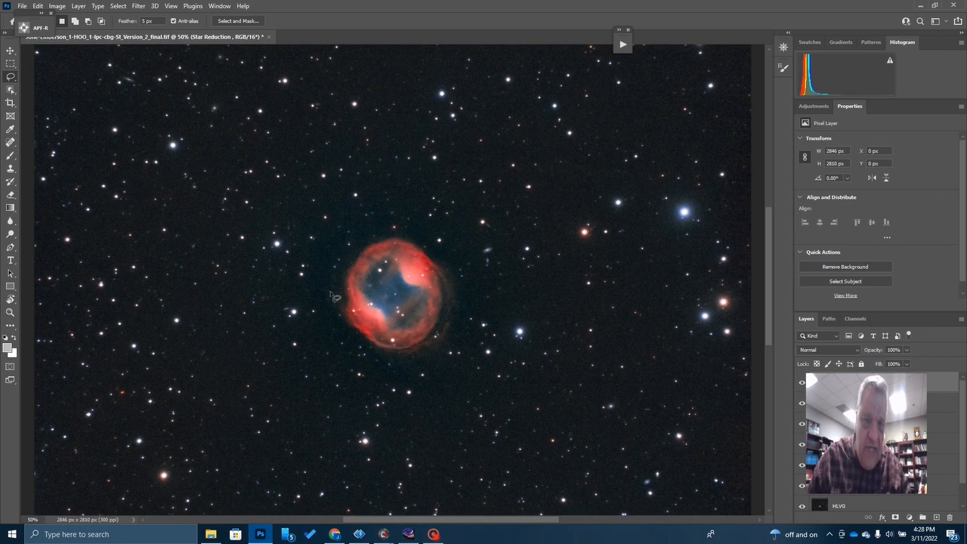
pyautogui.moveTo(354, 264)
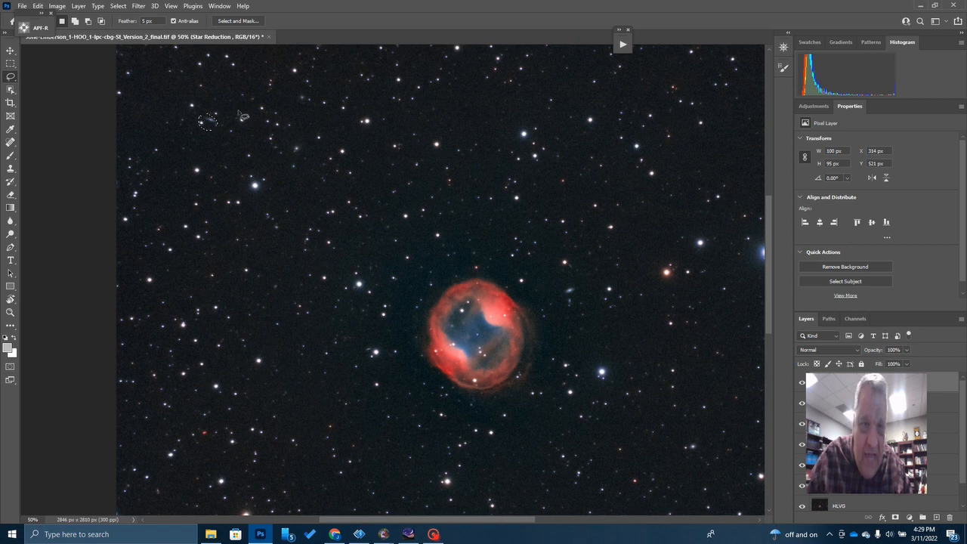
pyautogui.moveTo(514, 260)
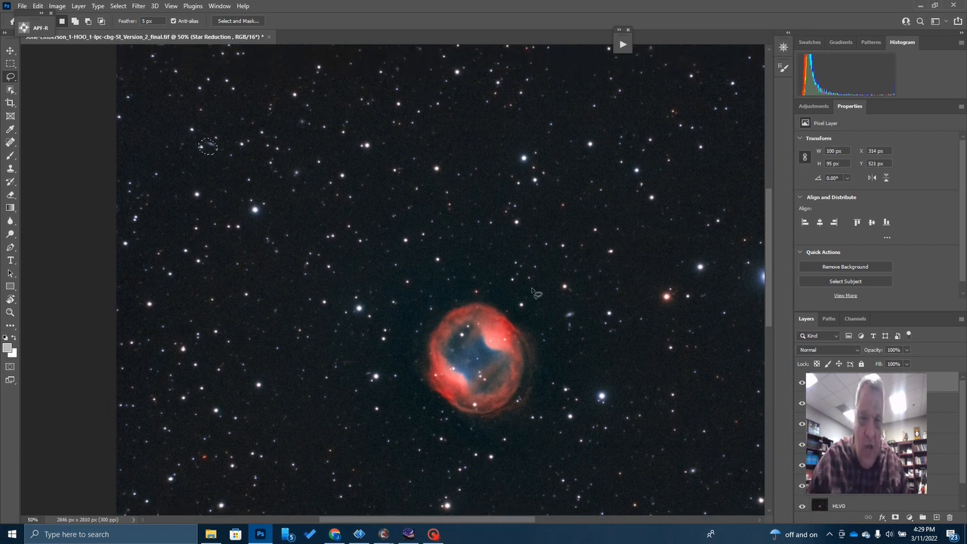
pyautogui.moveTo(467, 308)
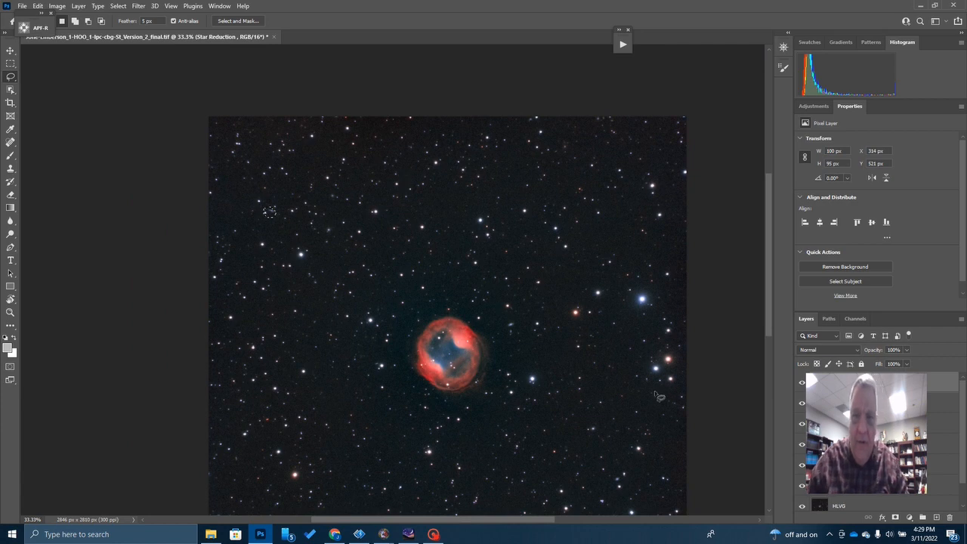
pyautogui.scroll(-3)
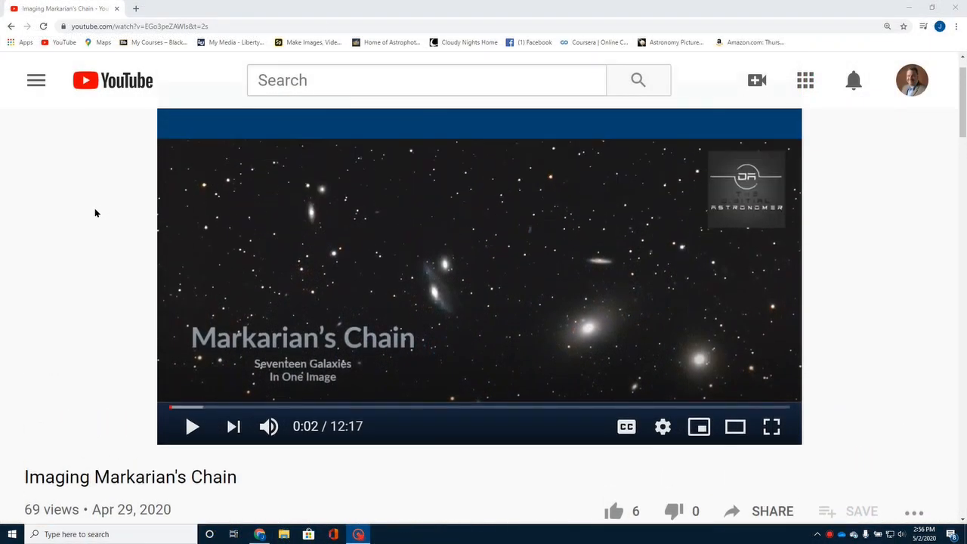
# Scroll the YouTube page down to the Markarian's Chain video title and view details.
pyautogui.scroll(-3)
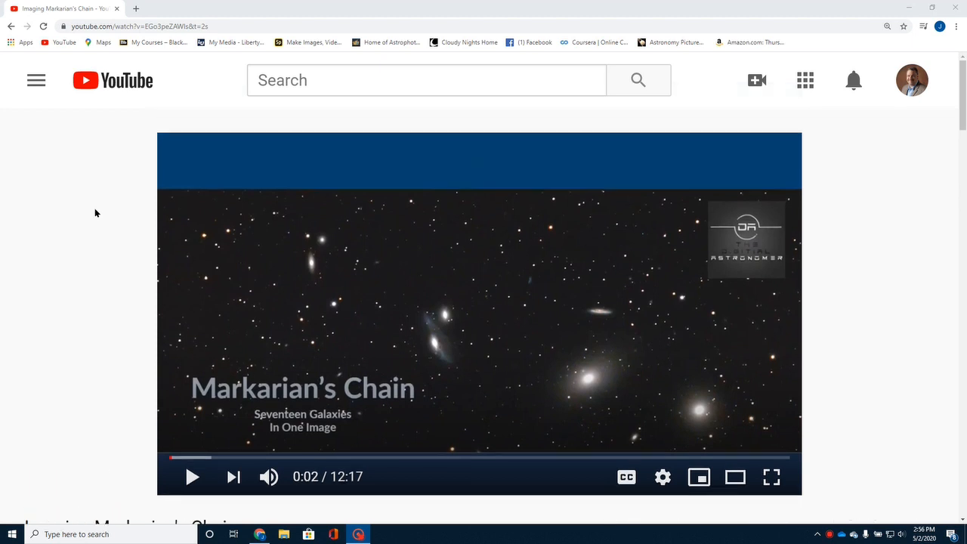
pyautogui.scroll(-3)
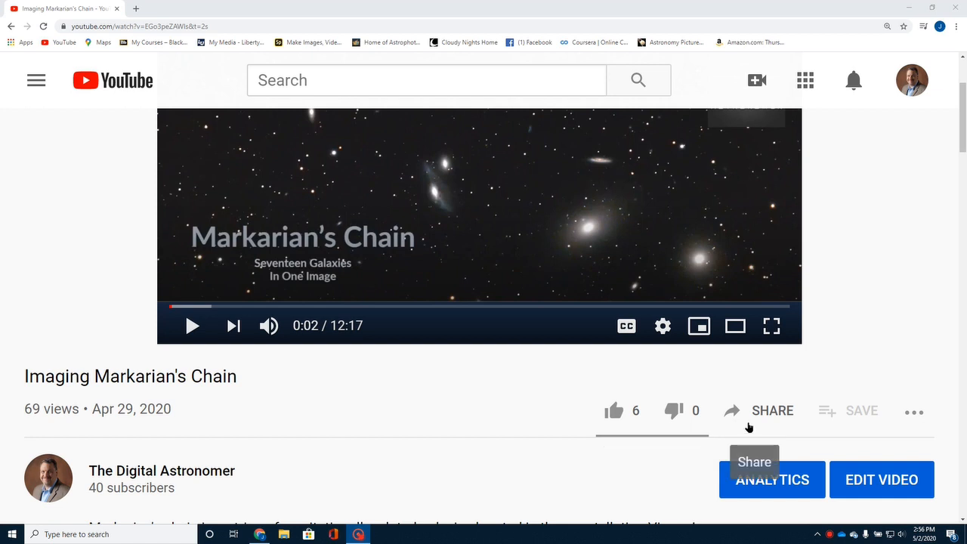
pyautogui.moveTo(752, 520)
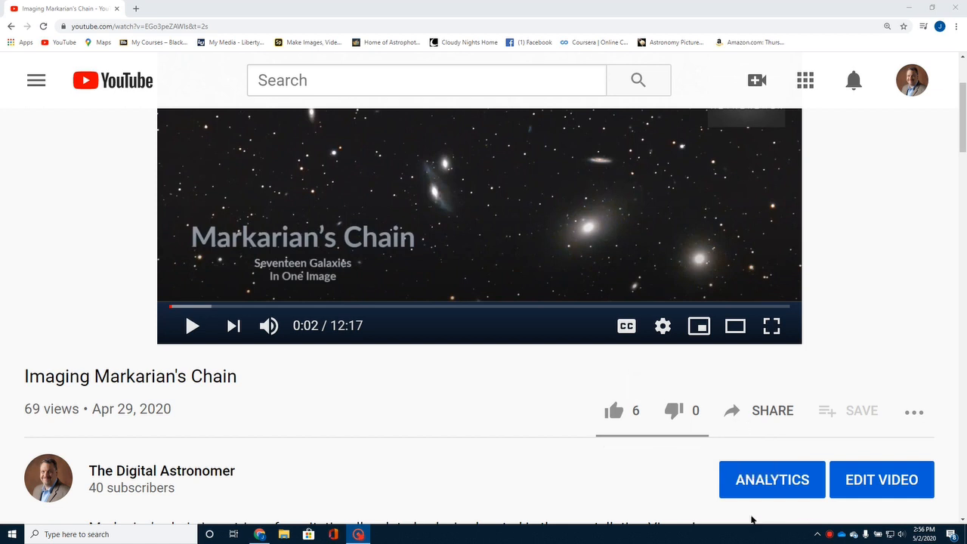